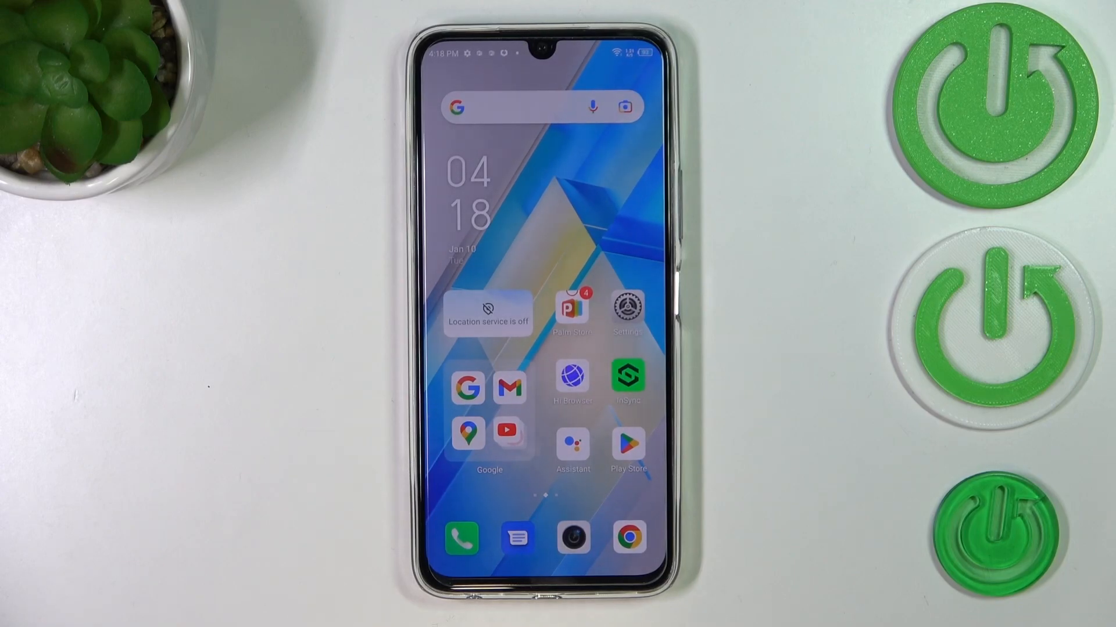
Open Settings from the home screen and scroll down to App management.
left_click(627, 309)
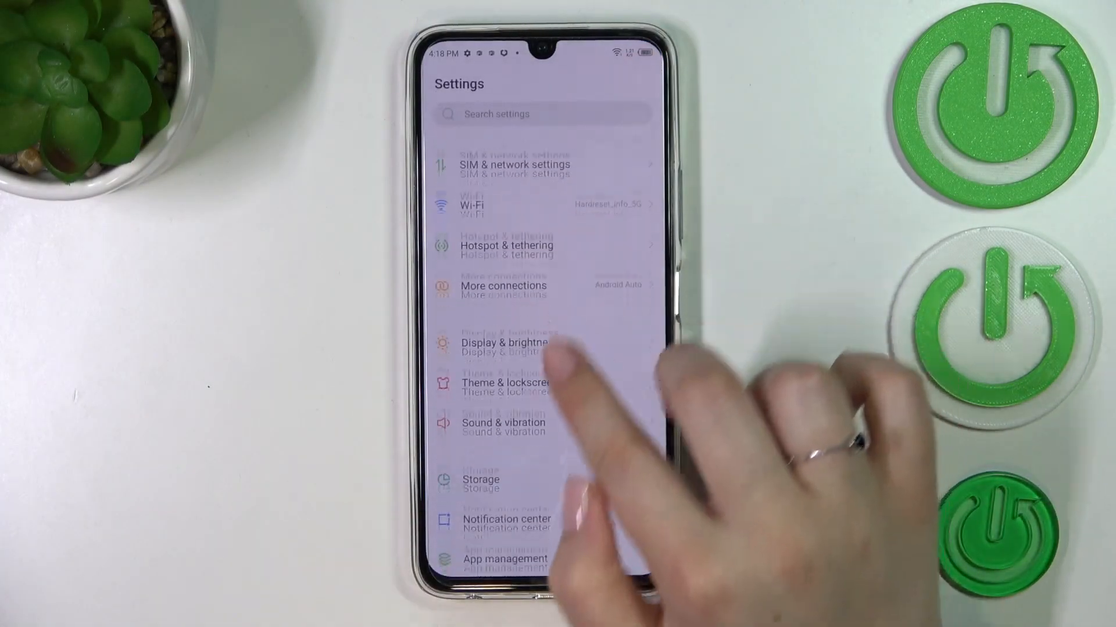
scroll("down", 3)
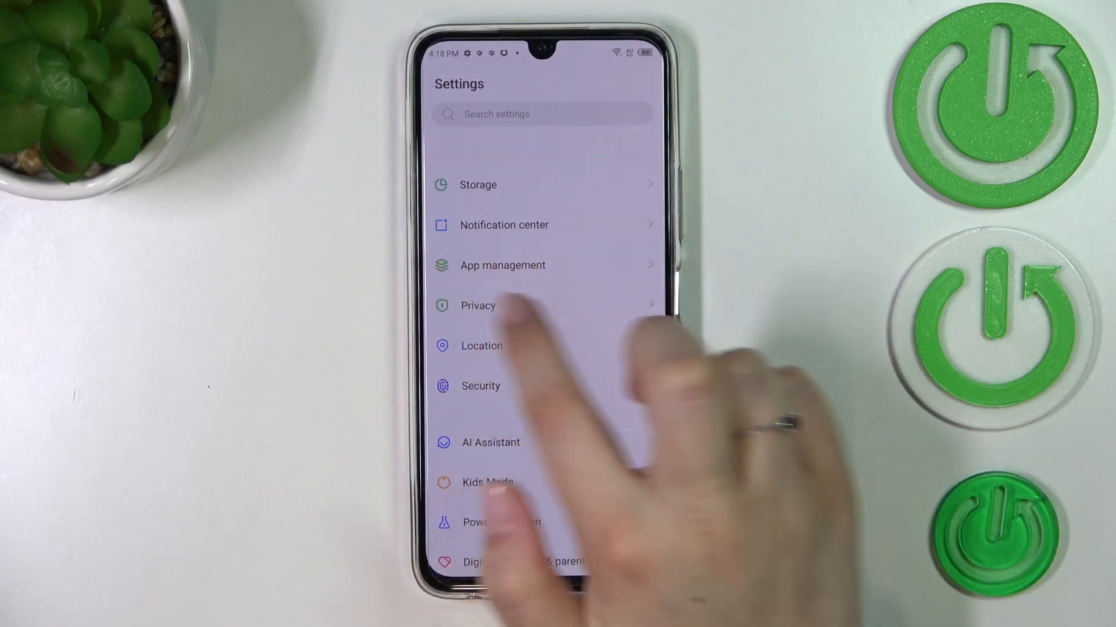
Go into App management and then the Special app access page.
left_click(502, 265)
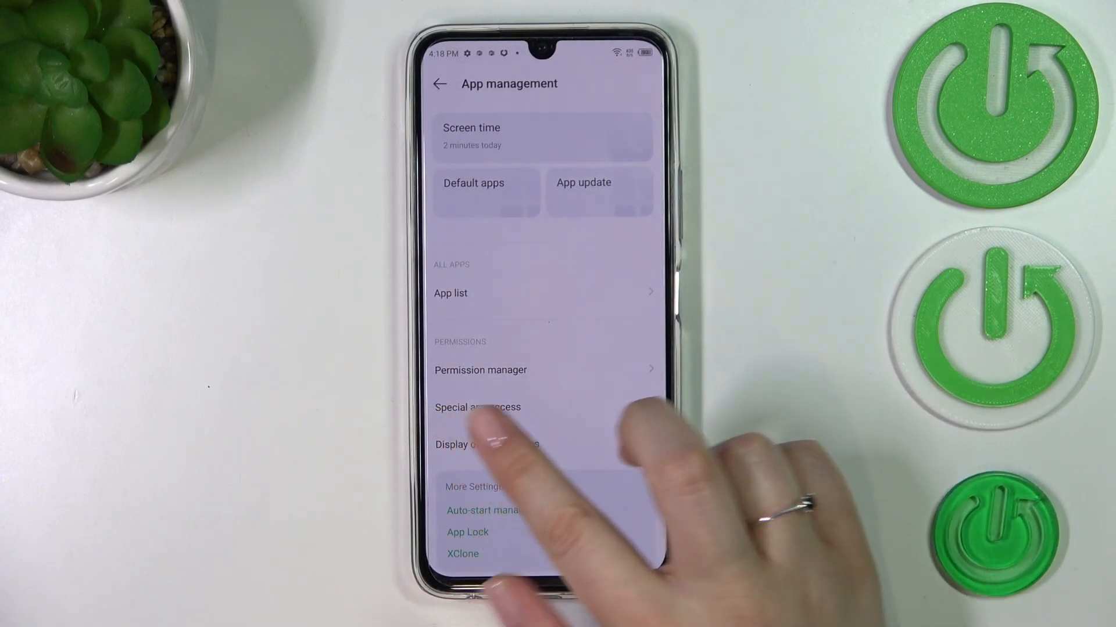
left_click(478, 407)
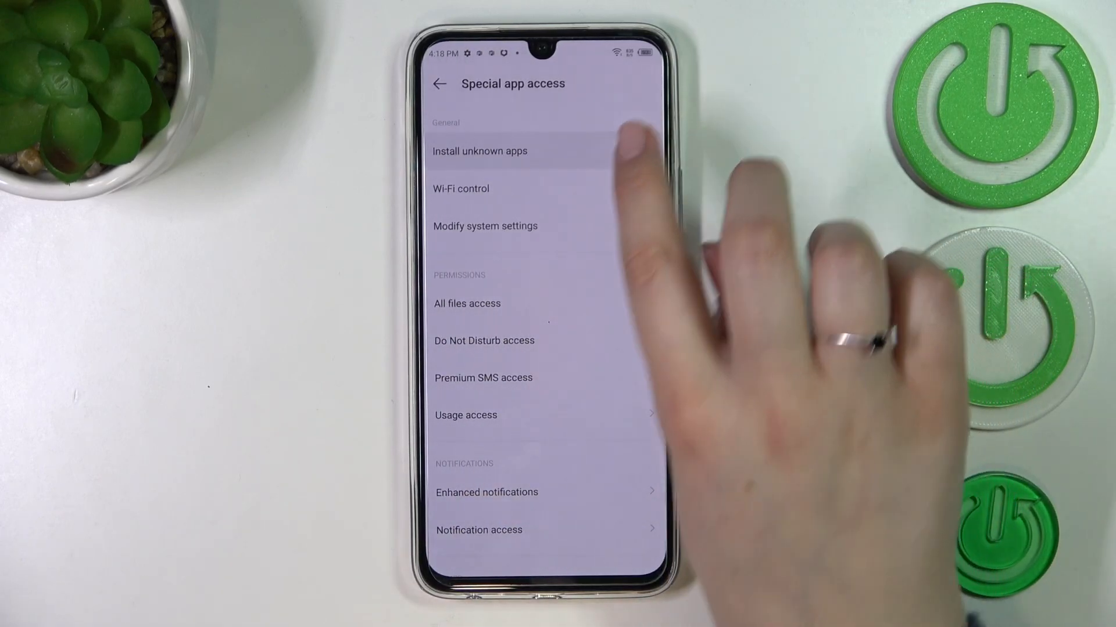
Open the Install unknown apps list and bring Chrome (Not allowed) into view.
left_click(480, 151)
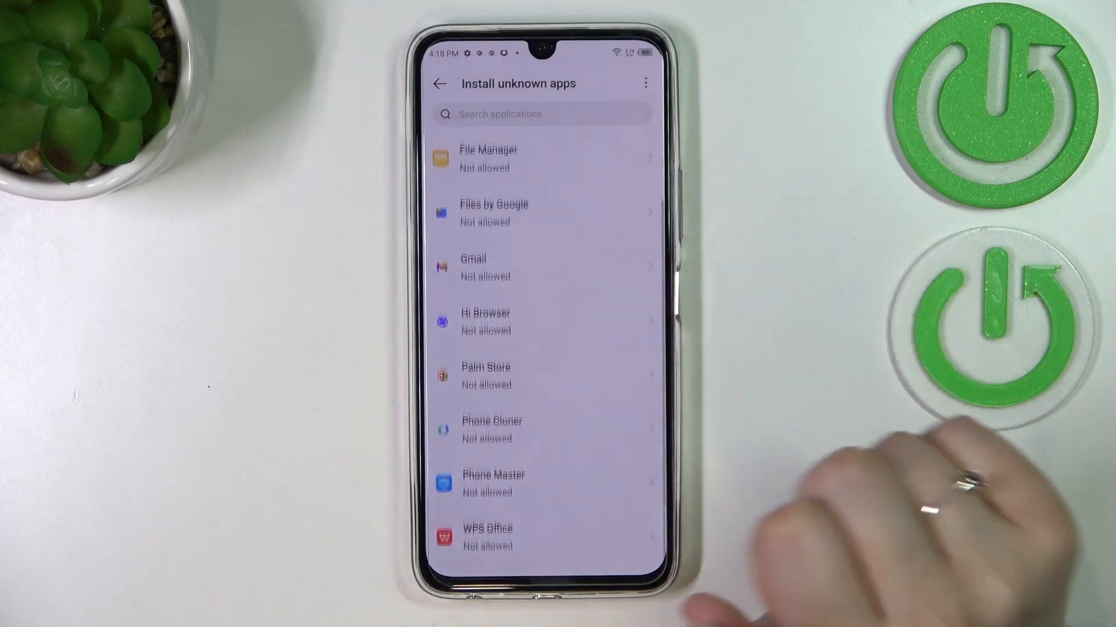
scroll("down", 3)
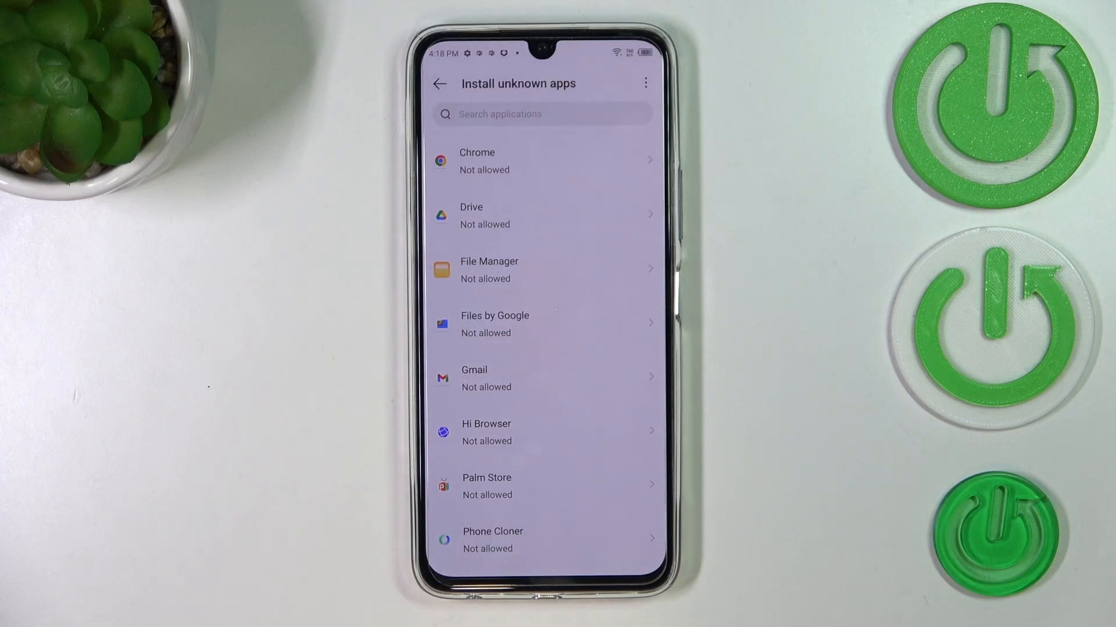
Switch on Allow from this source for Chrome and return to the list showing Allowed.
left_click(541, 160)
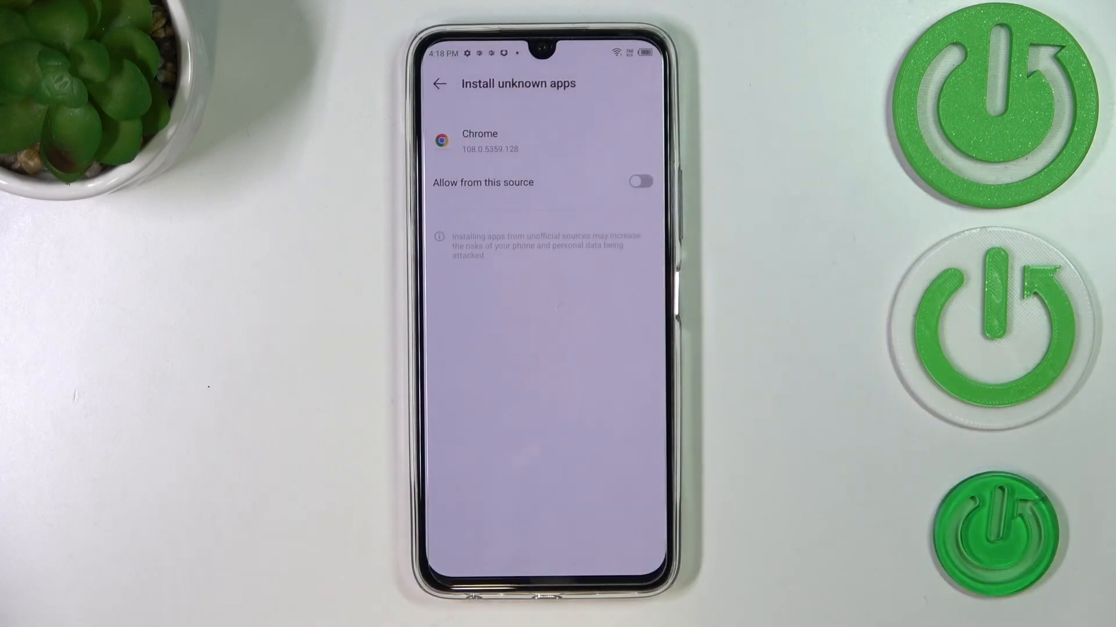
left_click(638, 181)
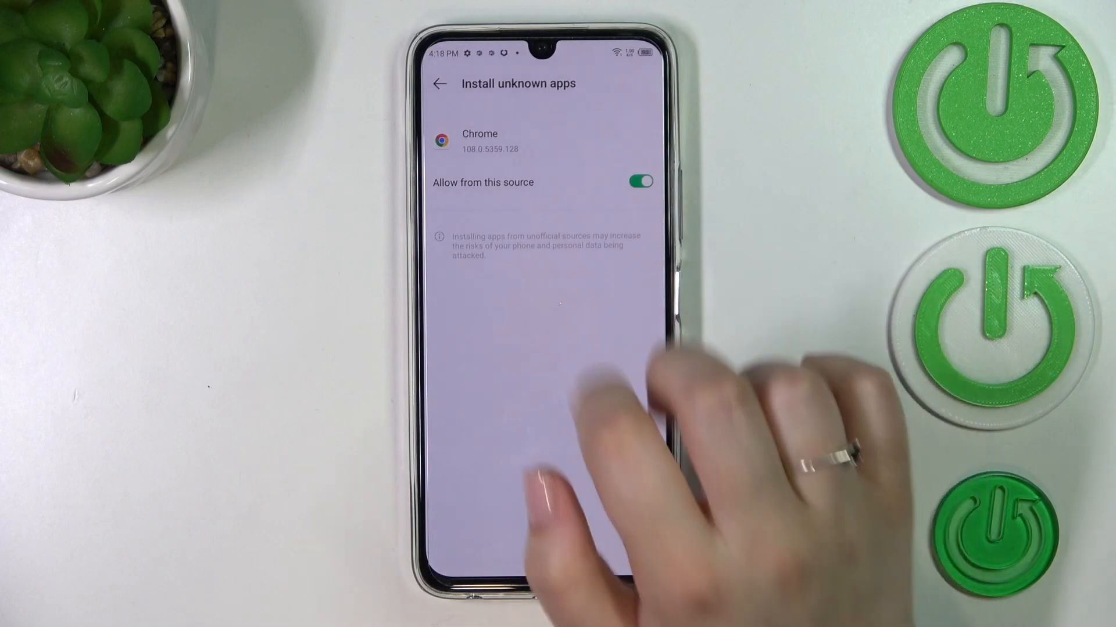
left_click(439, 83)
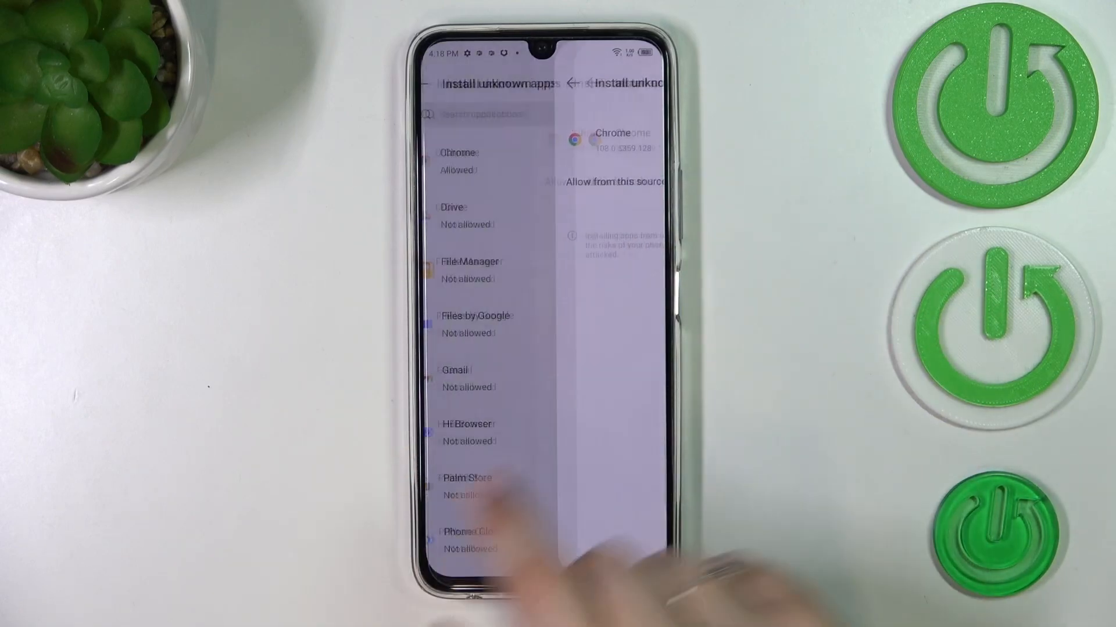